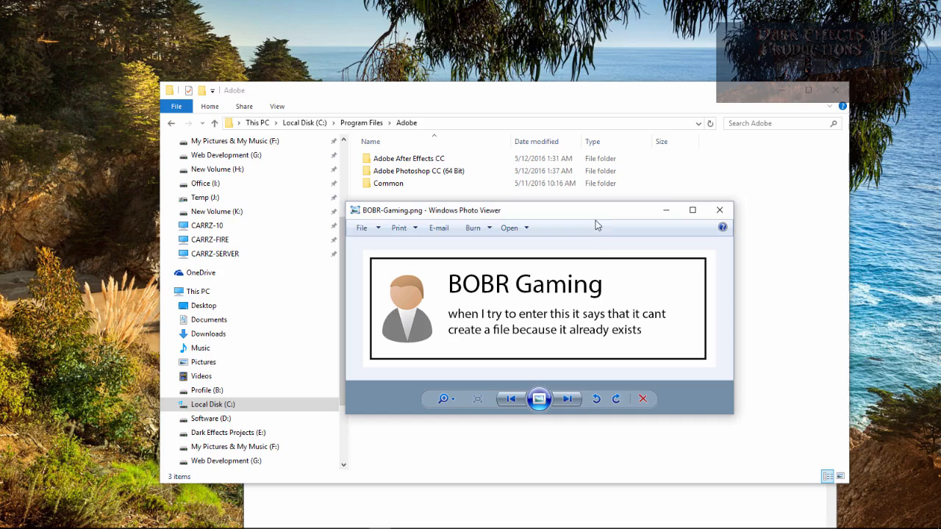
pyautogui.moveTo(646, 324)
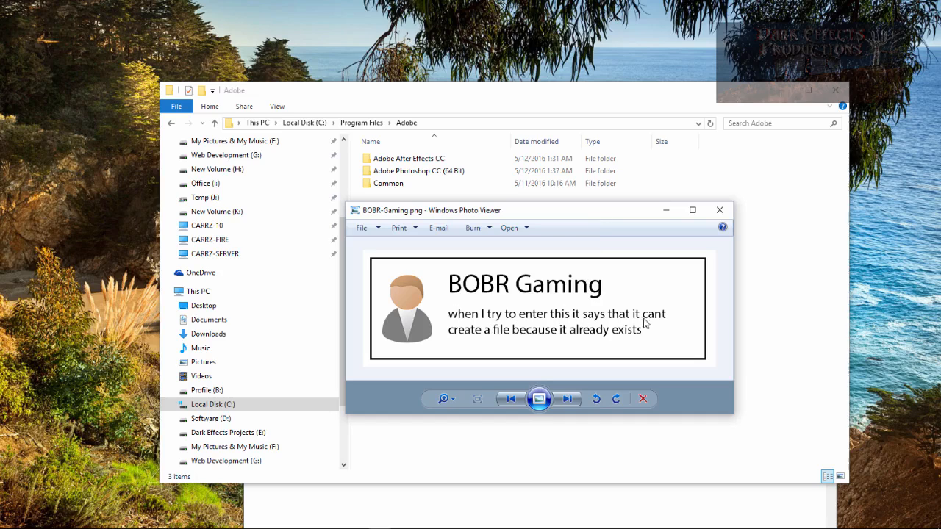
pyautogui.moveTo(561, 344)
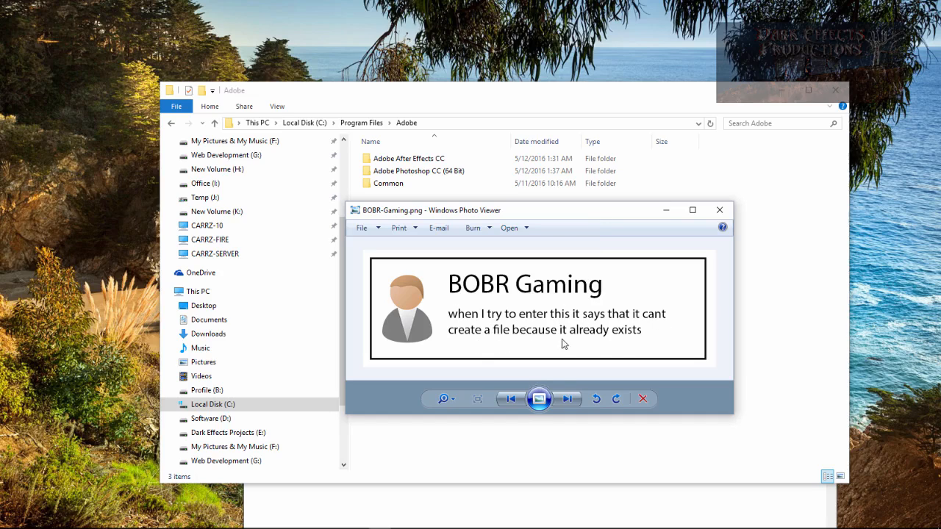
# Close the Photo Viewer image showing the file-already-exists error question
pyautogui.click(719, 209)
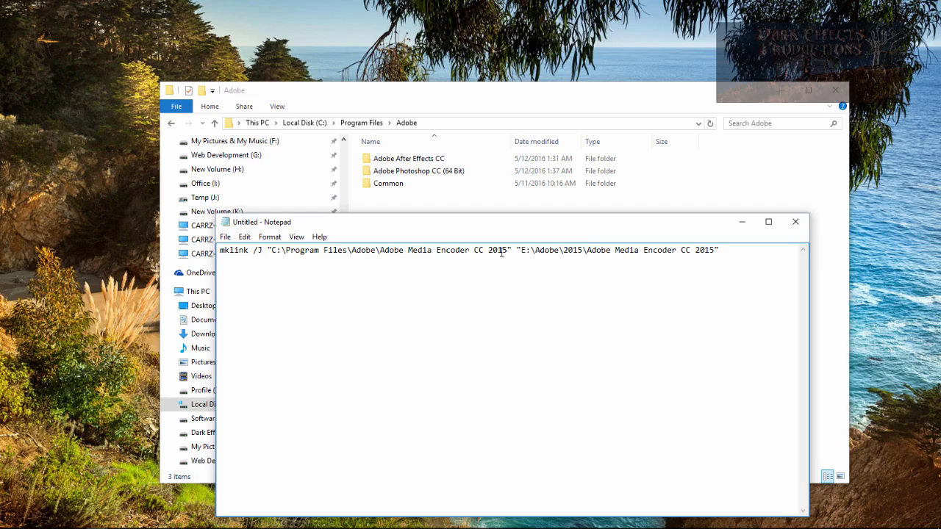
# Select the entire mklink /J command line in Notepad for copying
pyautogui.moveTo(543, 250); pyautogui.dragTo(719, 250)
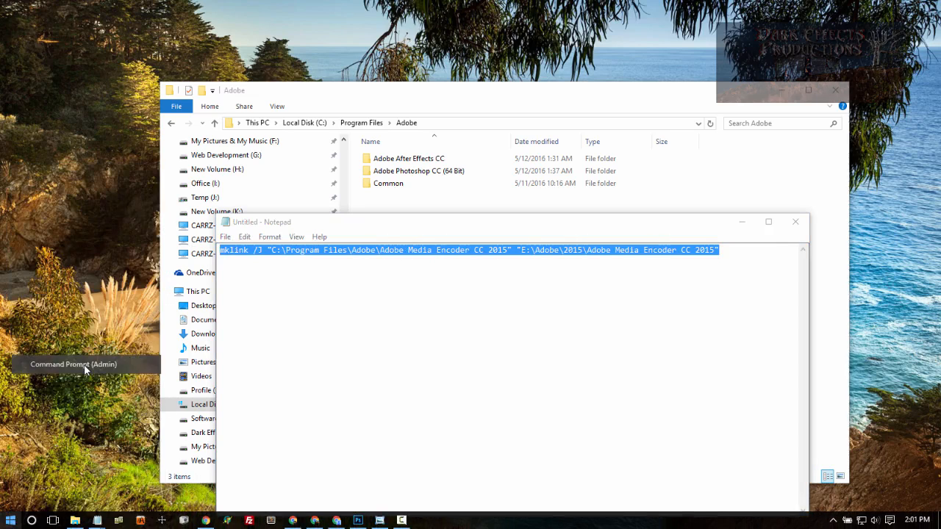
# Run mklink /J in an admin Command Prompt linking Adobe Media Encoder CC 2015 to E:\Adobe\2015
pyautogui.click(73, 364)
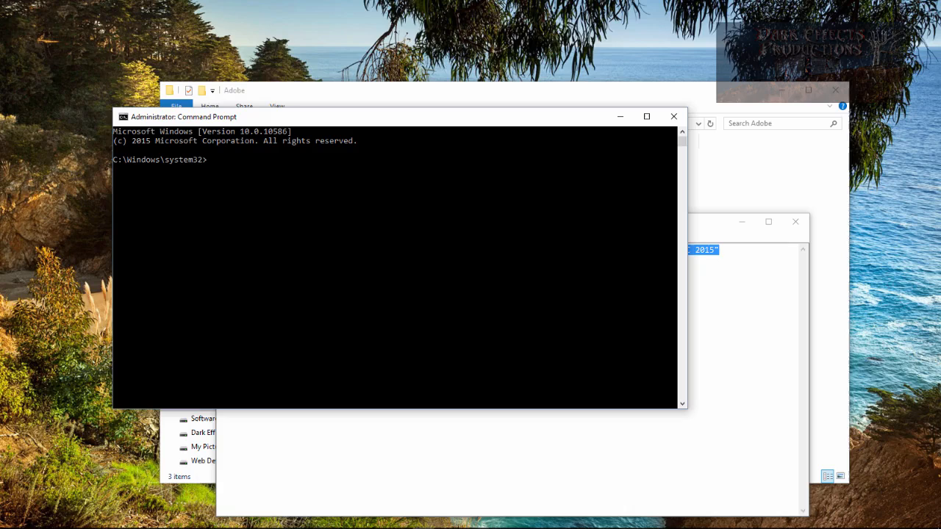
pyautogui.write('mklink /J "C:\\Program Files\\Adobe\\Adobe Media Encoder CC 2015" "E:\\Adobe\\2015\\Adobe Media Encoder CC 2015"')
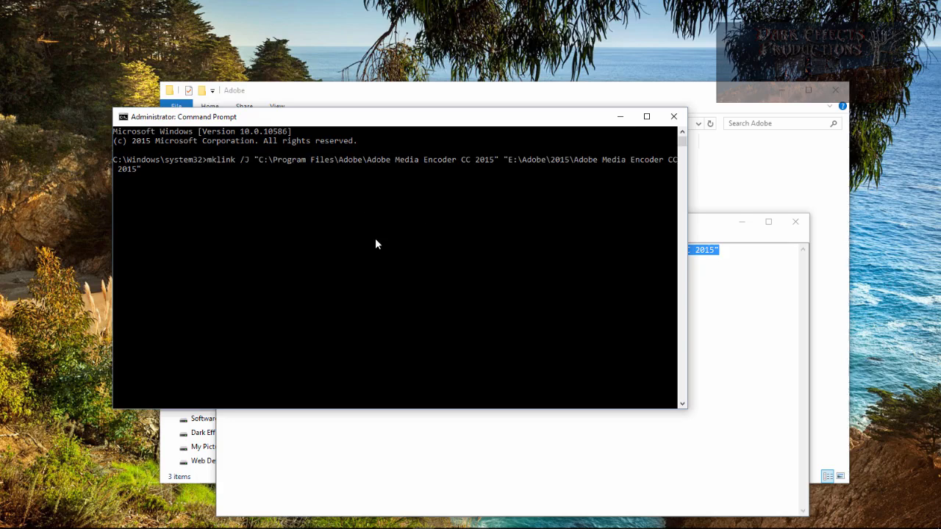
pyautogui.moveTo(441, 189)
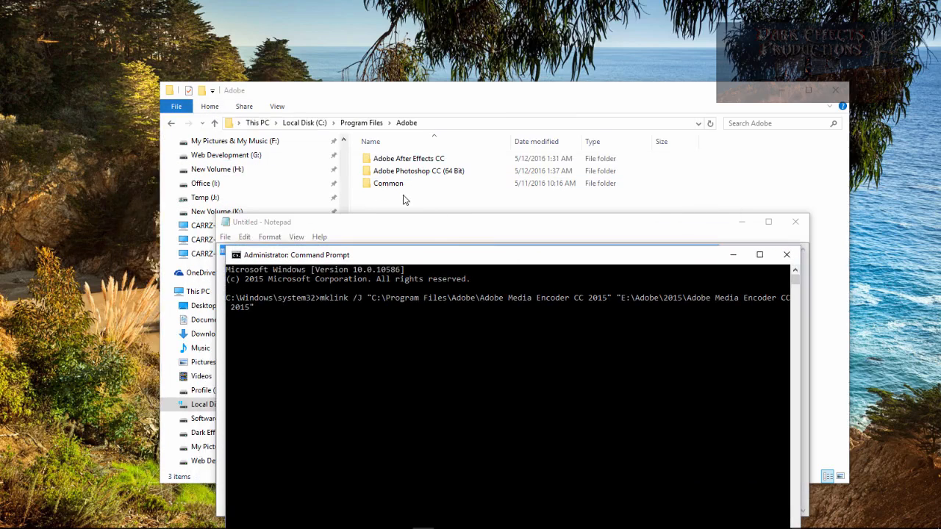
pyautogui.press('enter')
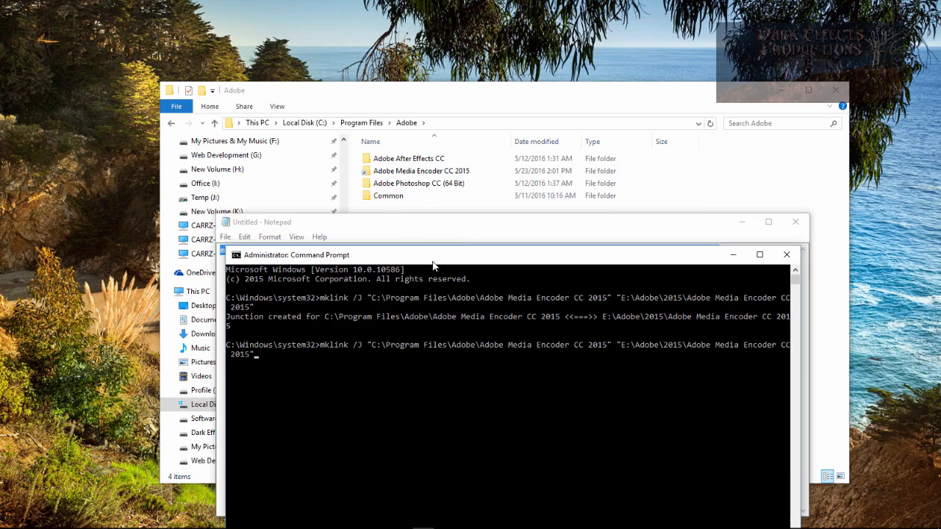
# Rerun the same mklink command to reproduce the already-exists error, then view the Adobe folder
pyautogui.press('enter')
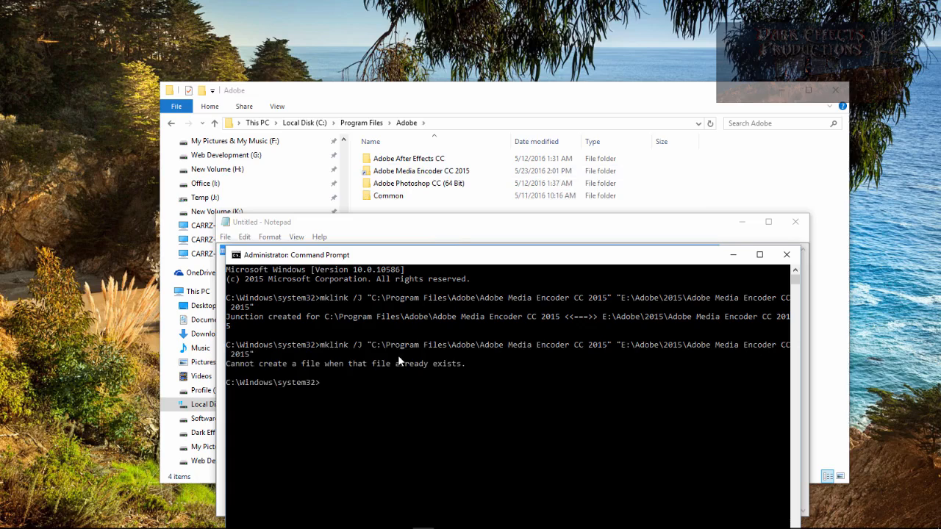
pyautogui.moveTo(360, 375)
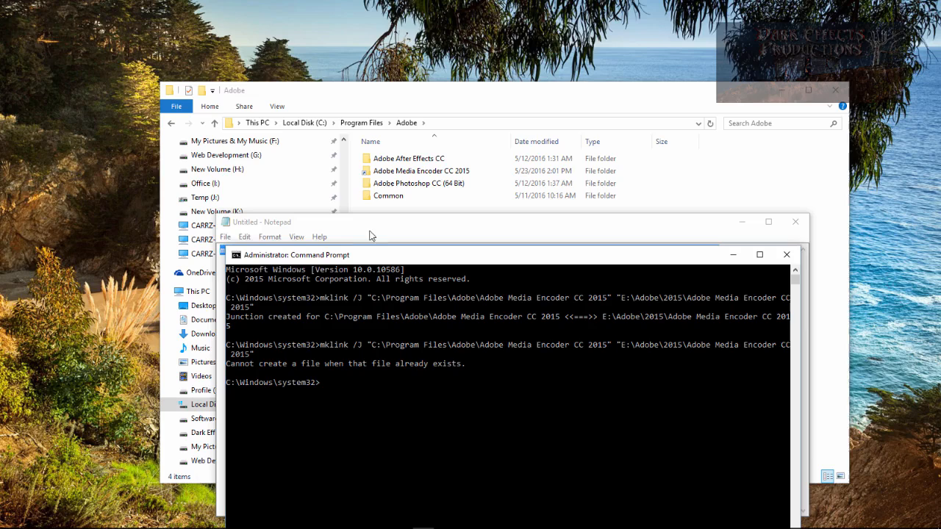
pyautogui.click(420, 170)
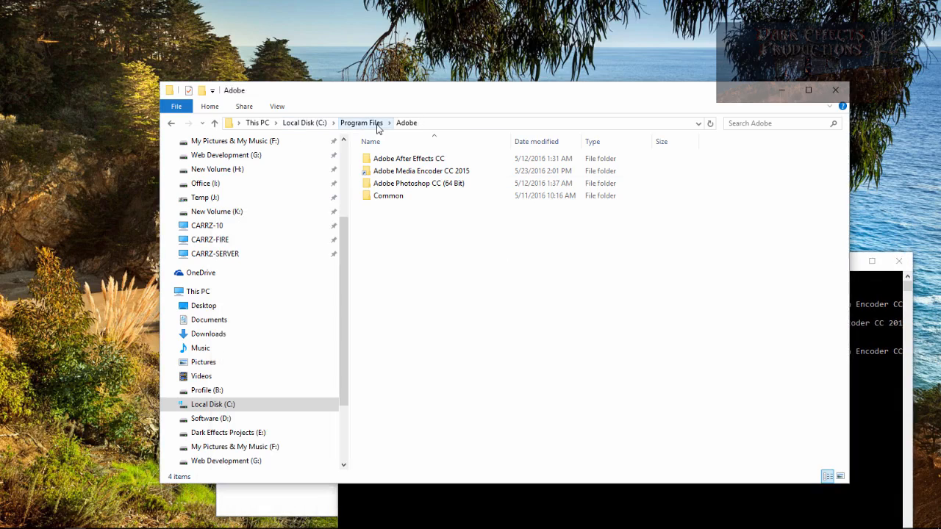
pyautogui.moveTo(403, 175)
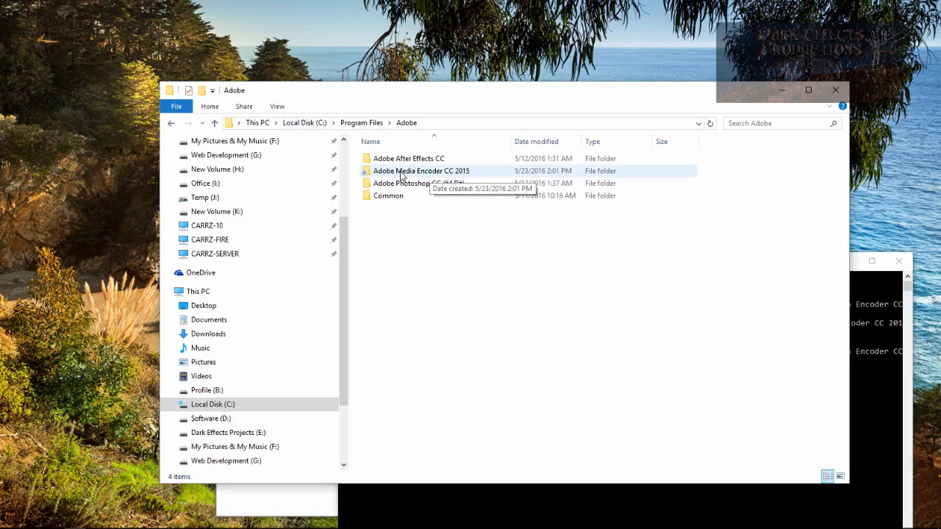
# Delete the Adobe Media Encoder CC 2015 junction folder, continuing with administrator permission
pyautogui.click(421, 171)
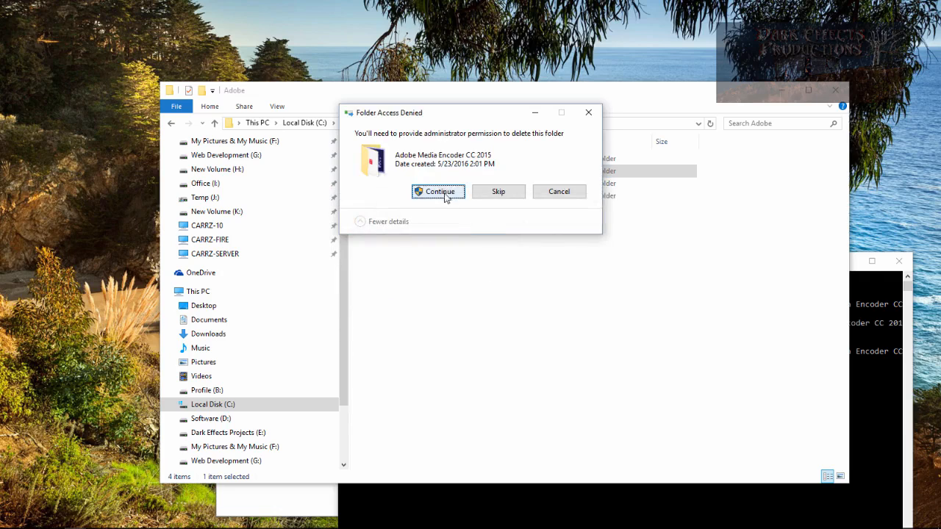
pyautogui.click(438, 191)
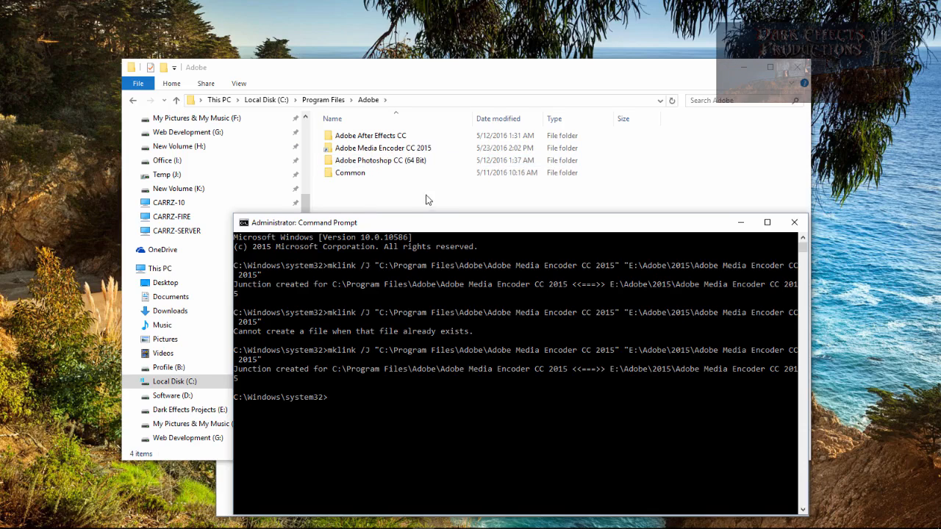
pyautogui.moveTo(492, 252)
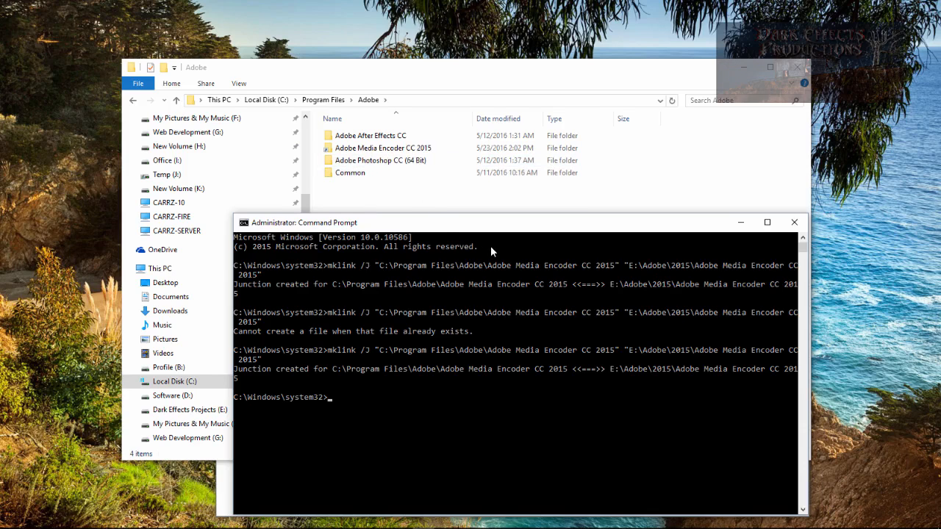